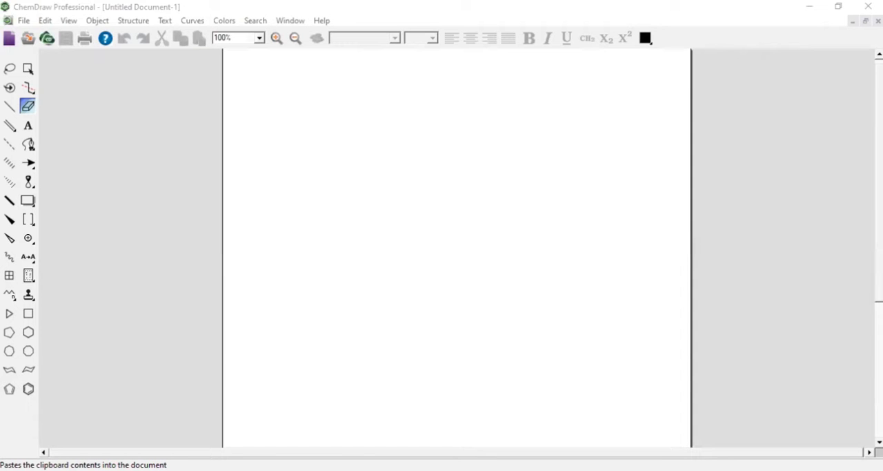
mouse_move(750, 61)
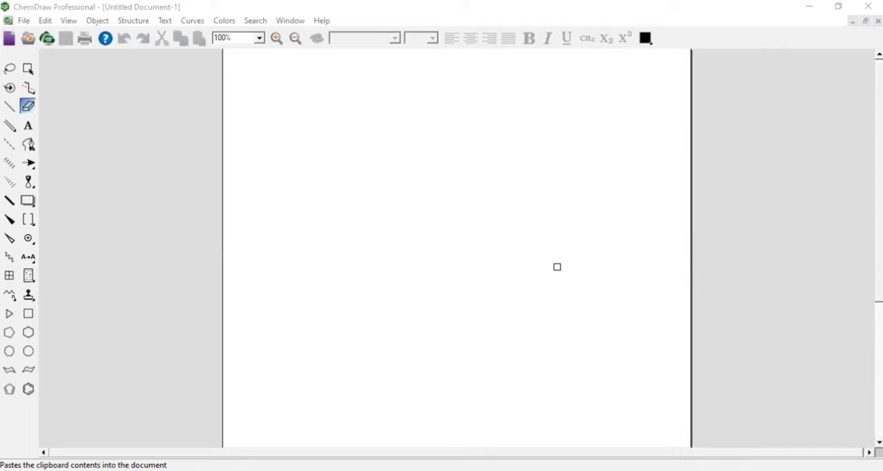
mouse_move(551, 240)
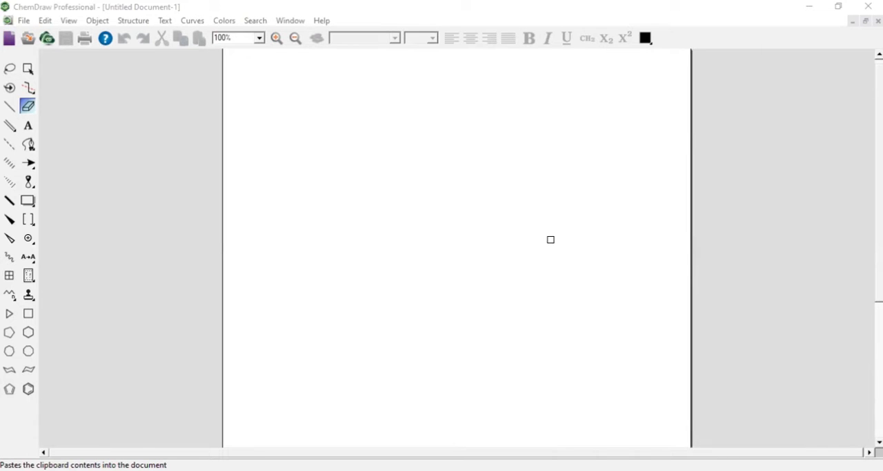
Draw the branched carbon skeleton with solid bonds and cap the wedge bond with Br.
click(9, 105)
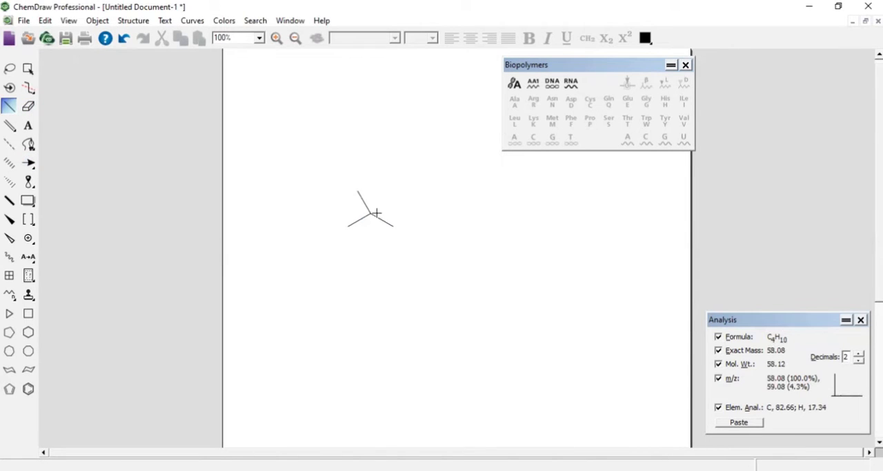
drag(378, 213, 384, 200)
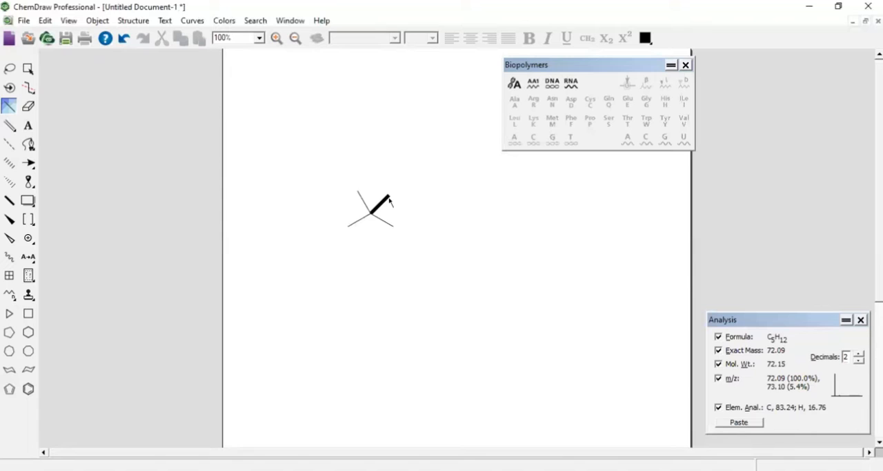
mouse_move(386, 196)
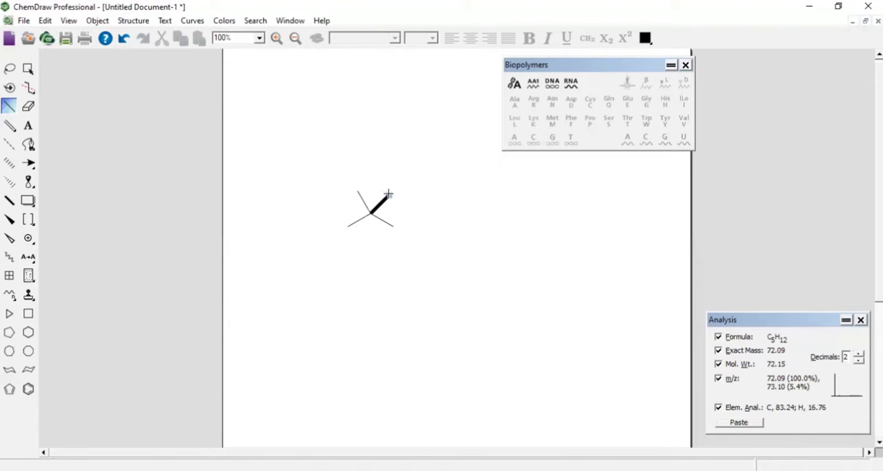
click(387, 206)
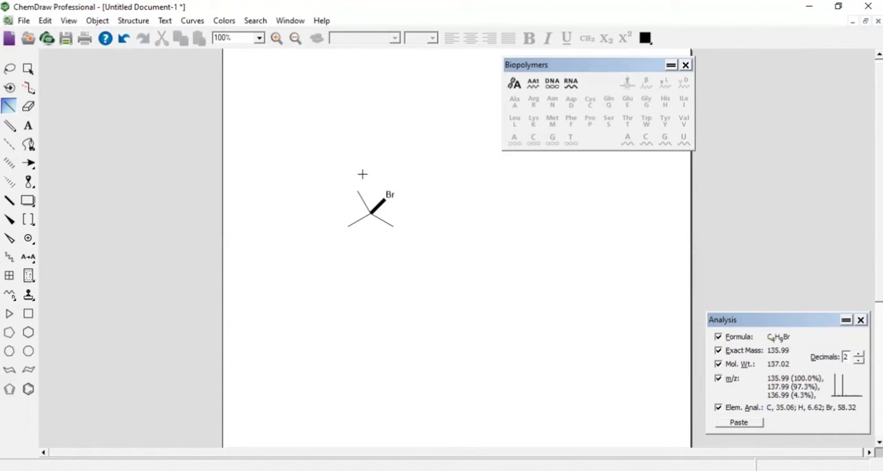
mouse_move(357, 190)
text(Cl)
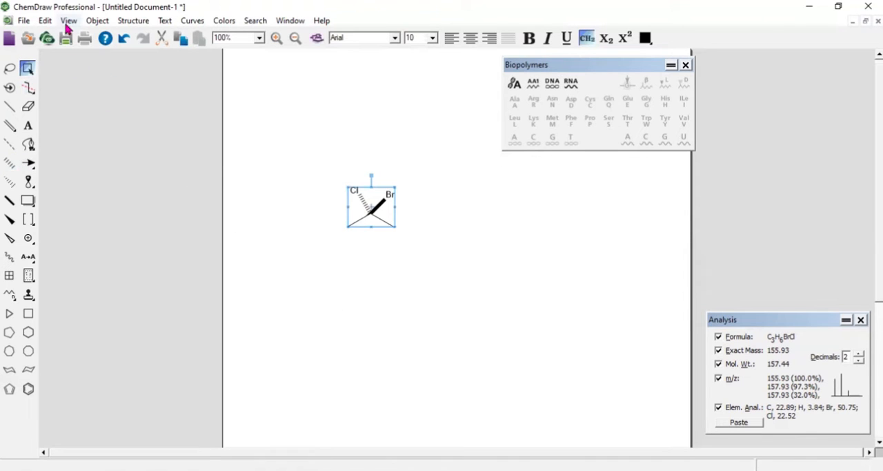
Reveal the View menu list of showable windows and toolbars.
click(70, 20)
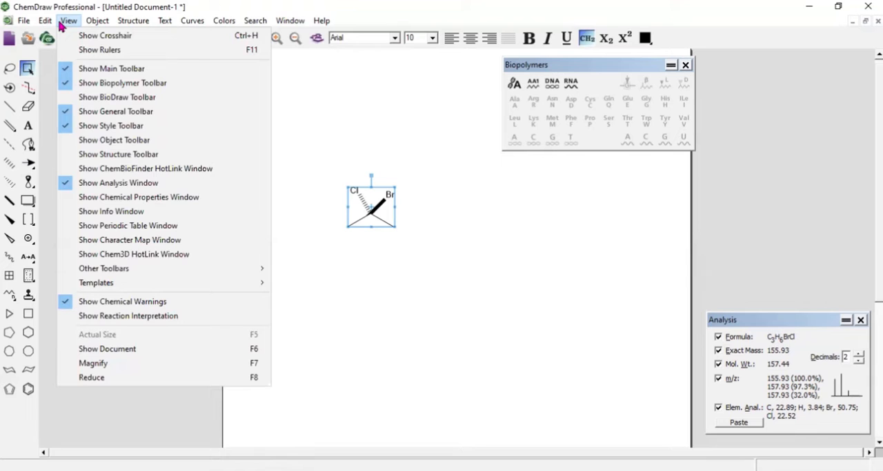
mouse_move(127, 225)
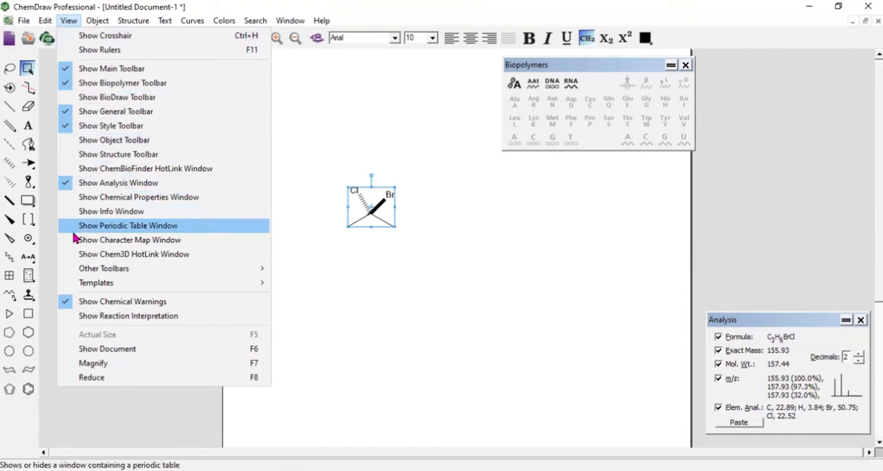
mouse_move(133, 254)
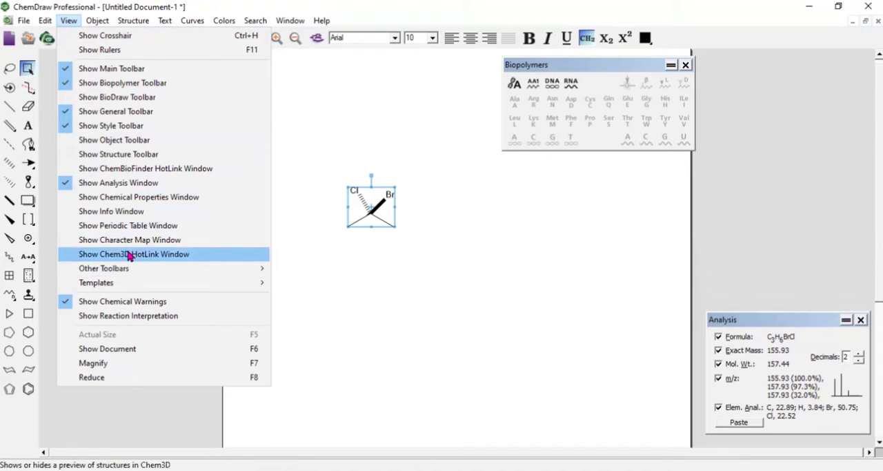
mouse_move(183, 261)
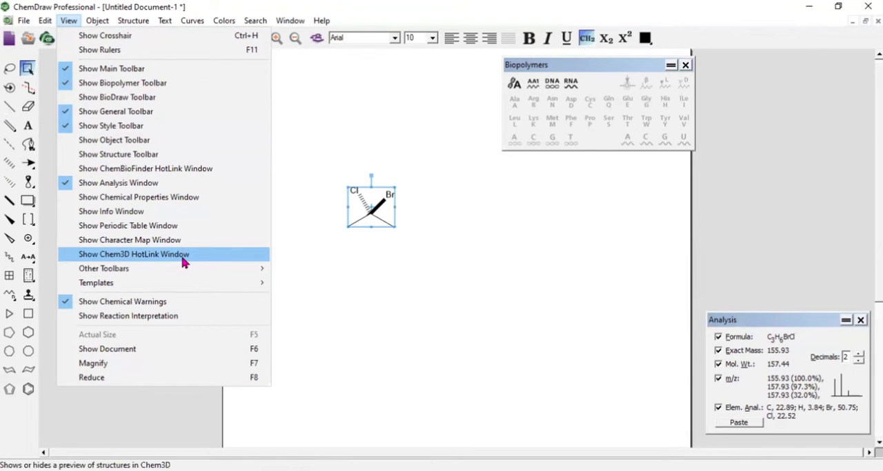
Show the C3H6BrCl molecule in the Chem3D HotLink window and rotate the 3D model.
click(134, 254)
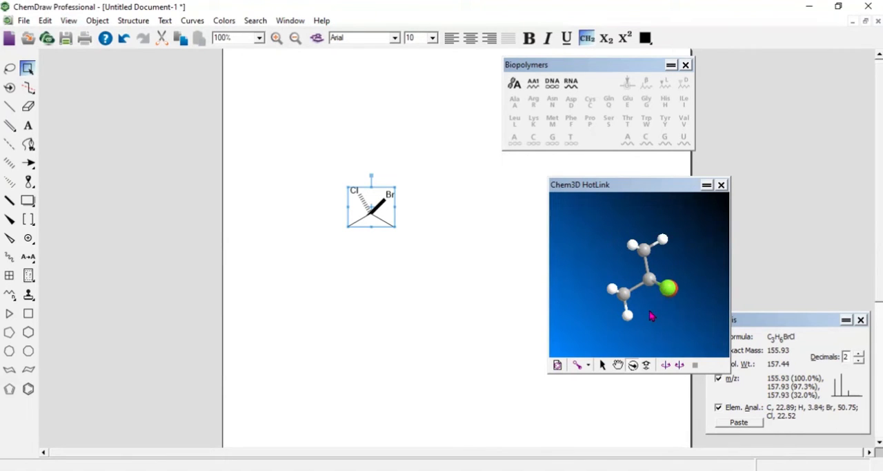
mouse_move(646, 311)
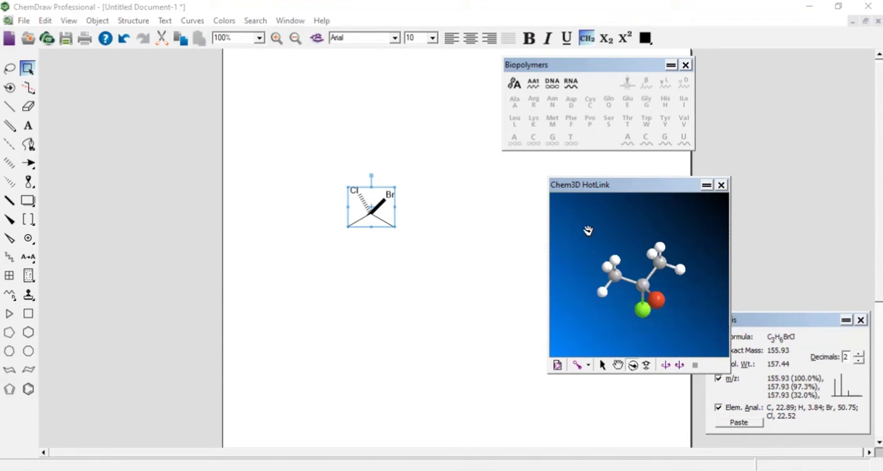
drag(588, 229, 632, 240)
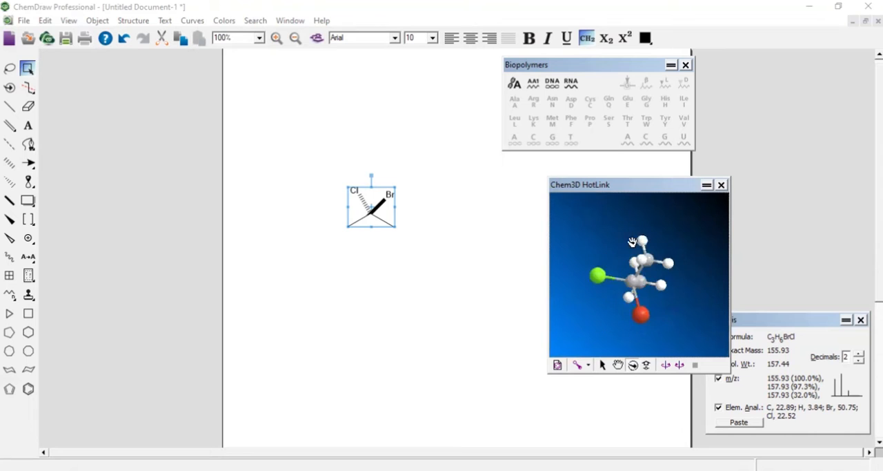
drag(632, 242, 661, 312)
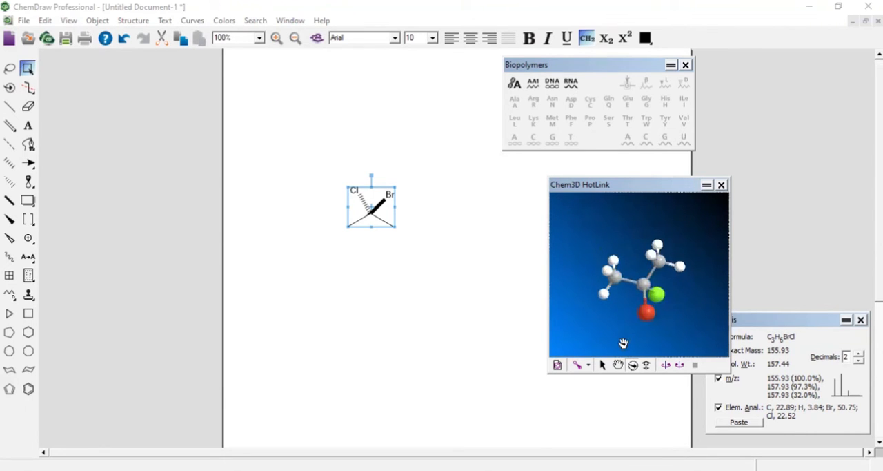
drag(623, 344, 621, 328)
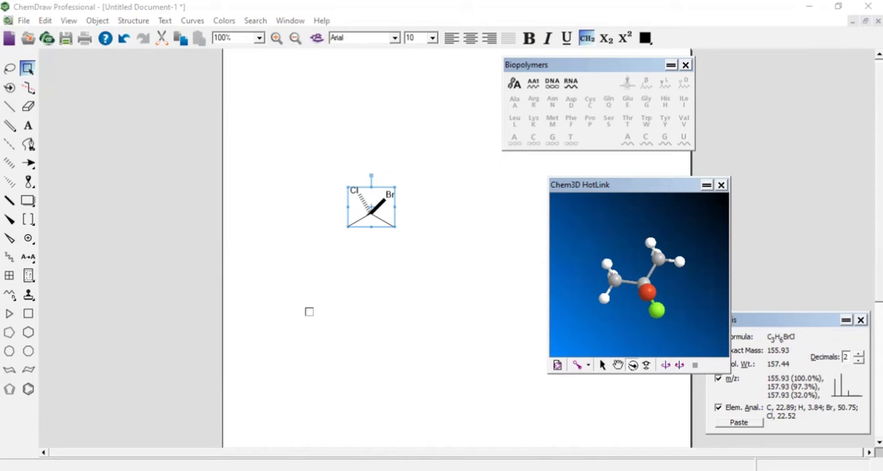
mouse_move(381, 326)
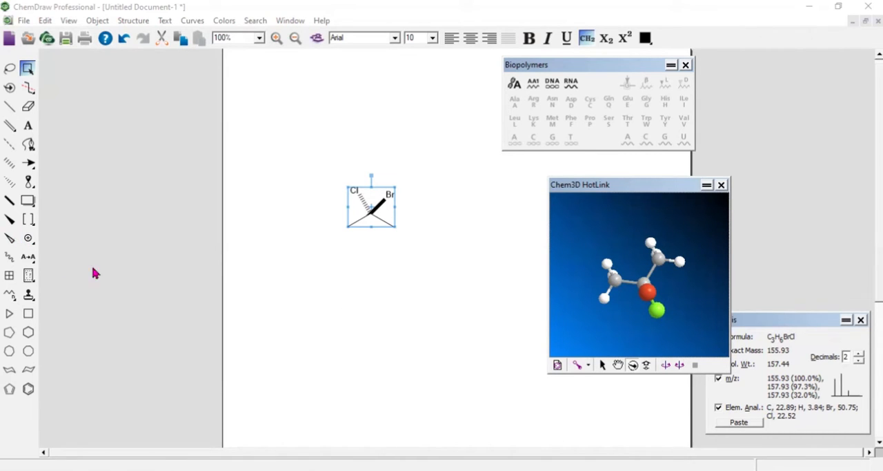
Place a benzene ring below the first structure and start the carbonyl bond chain off it.
click(28, 389)
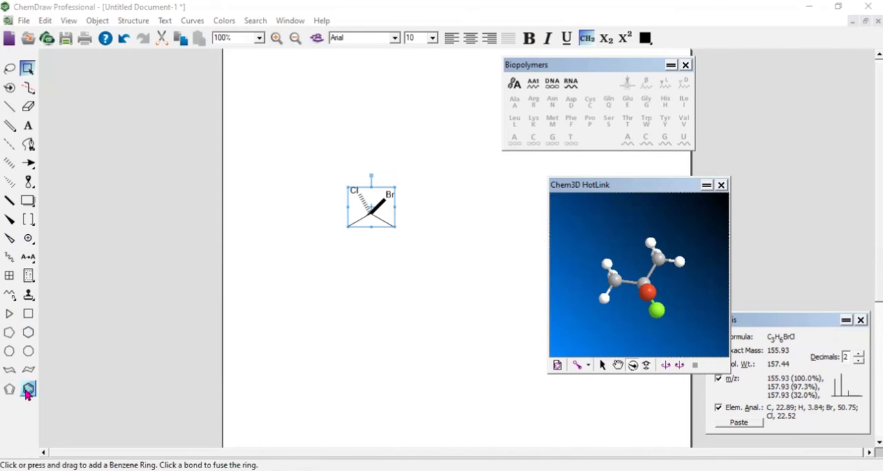
click(299, 337)
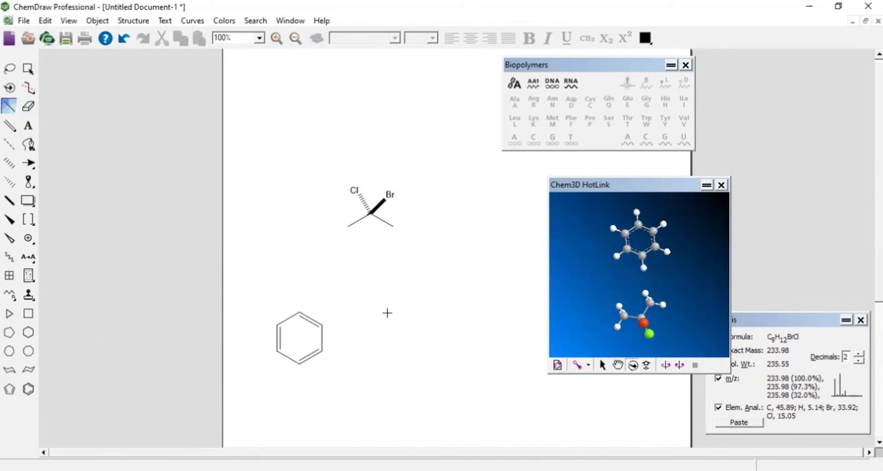
click(334, 317)
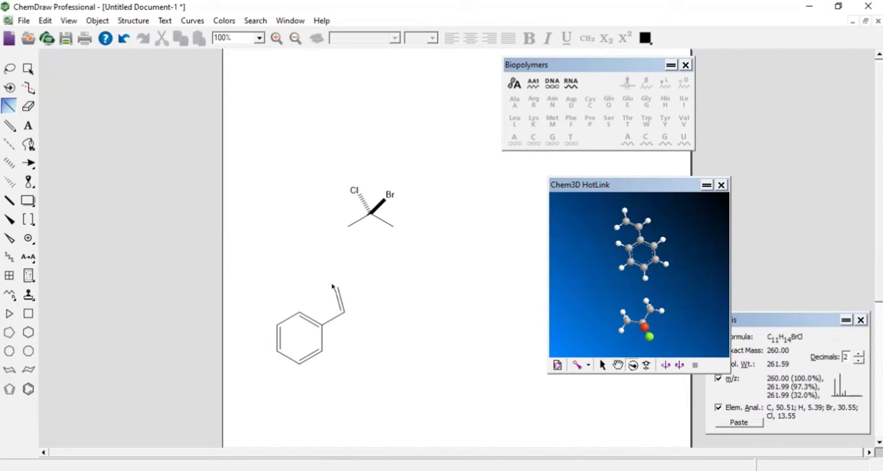
mouse_move(331, 287)
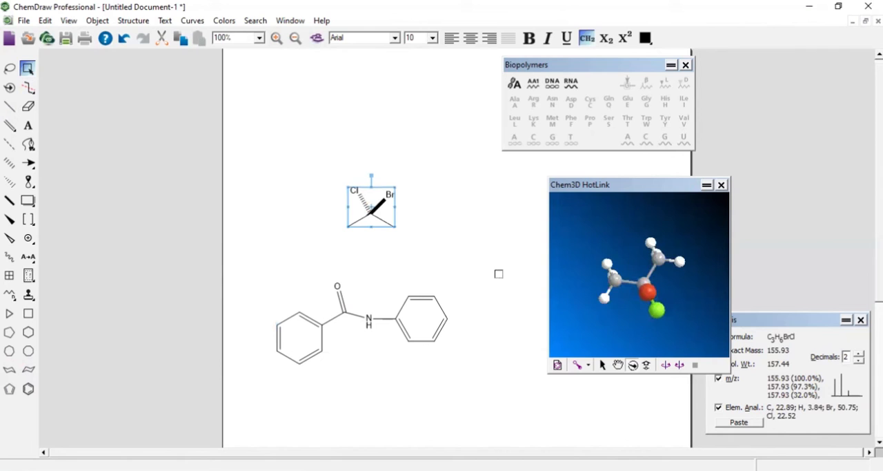
mouse_move(278, 264)
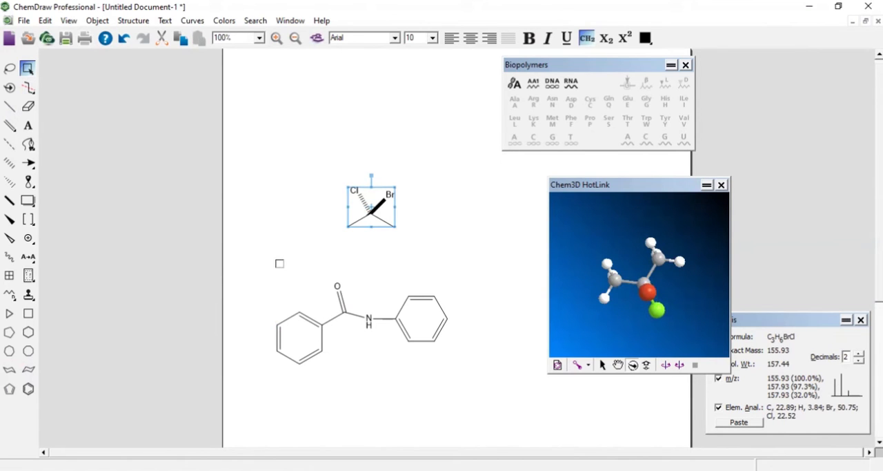
Select benzanilide to load it into Chem3D HotLink and rotate its 3D model edge-on and beyond.
click(362, 320)
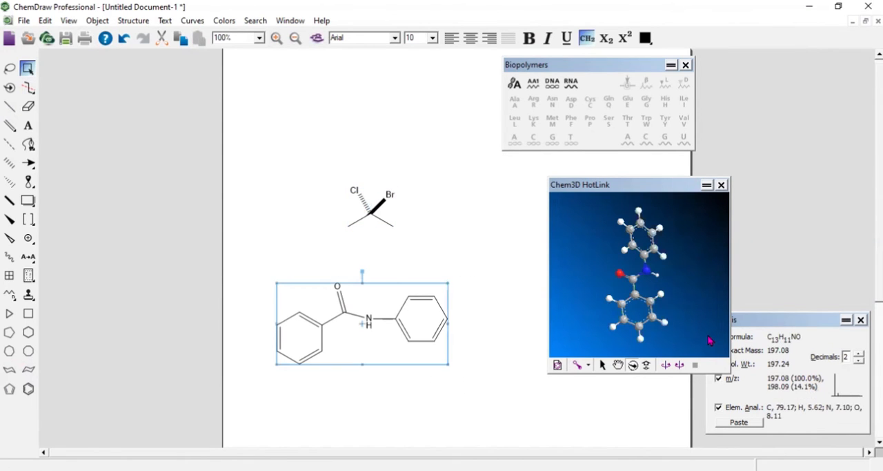
mouse_move(679, 292)
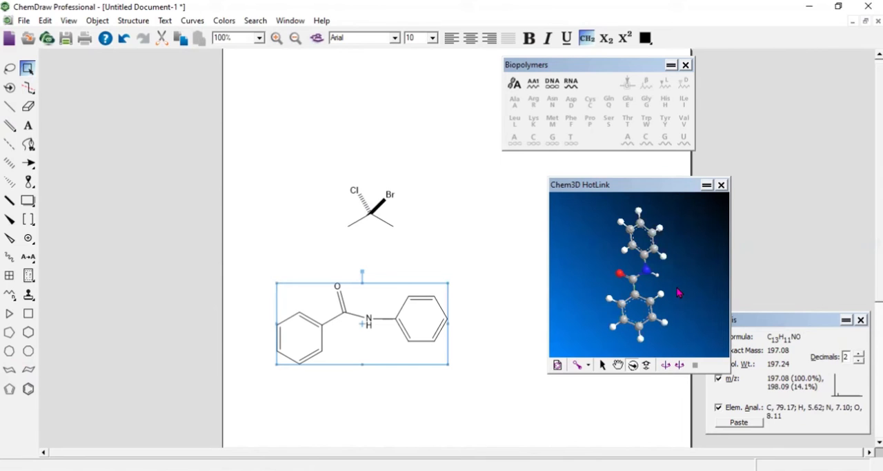
mouse_move(687, 299)
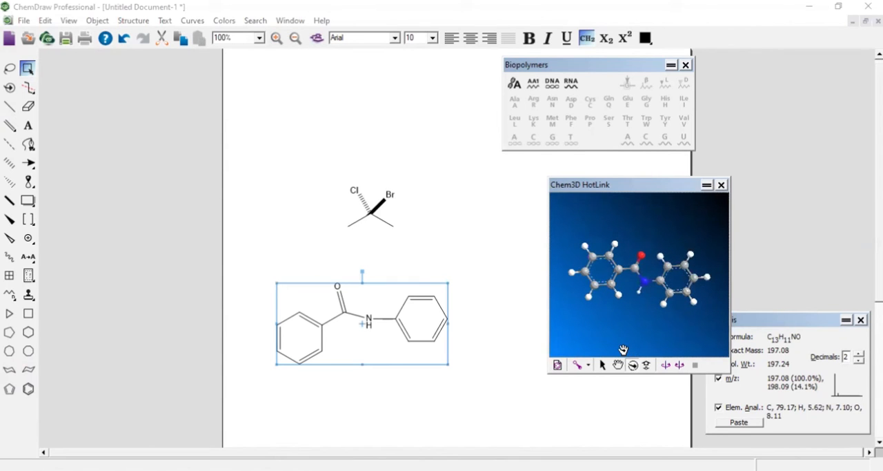
mouse_move(640, 257)
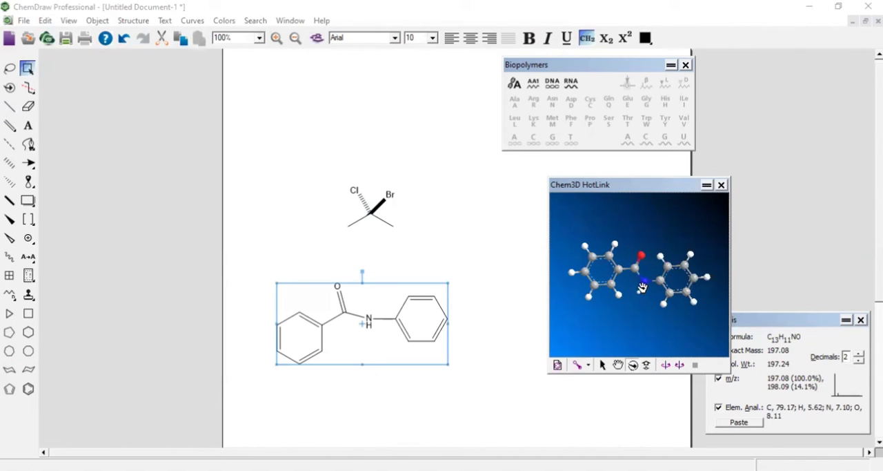
drag(642, 287, 641, 311)
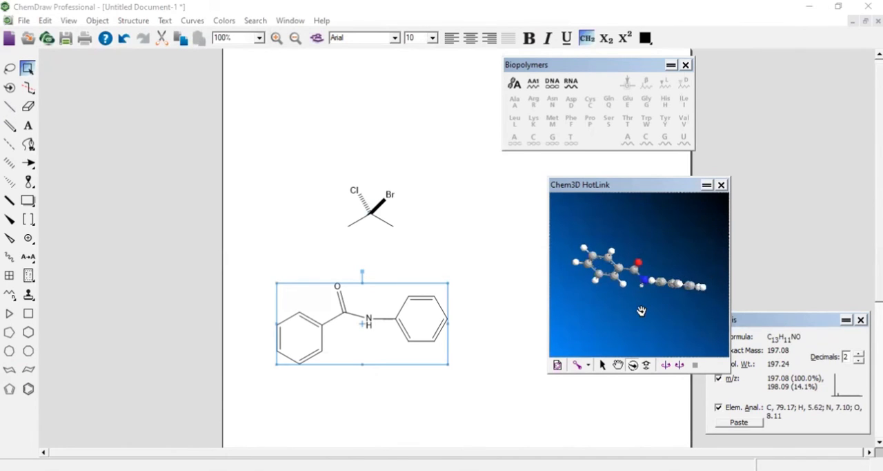
drag(642, 311, 632, 318)
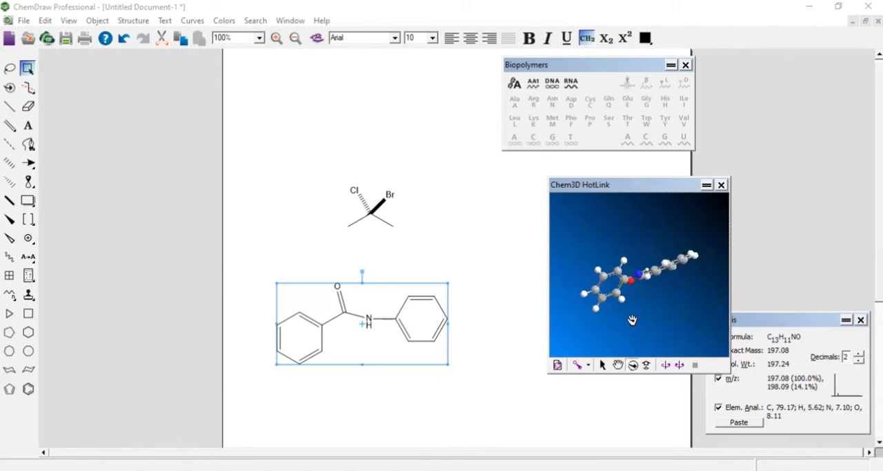
drag(632, 319, 652, 327)
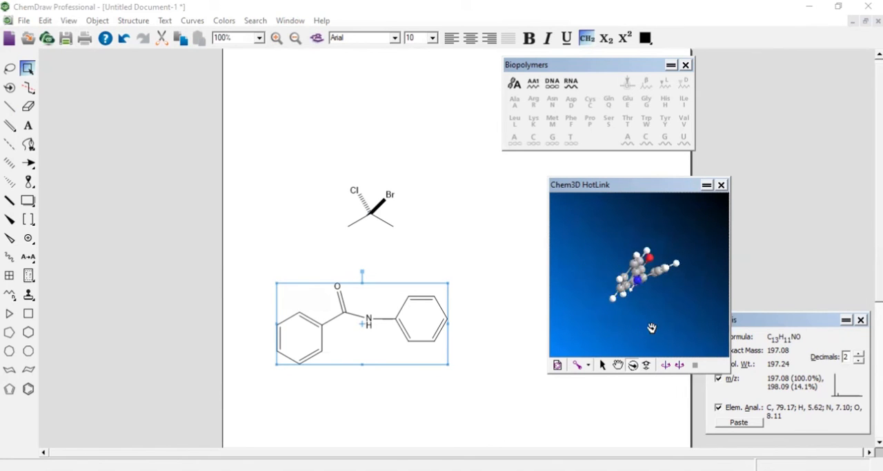